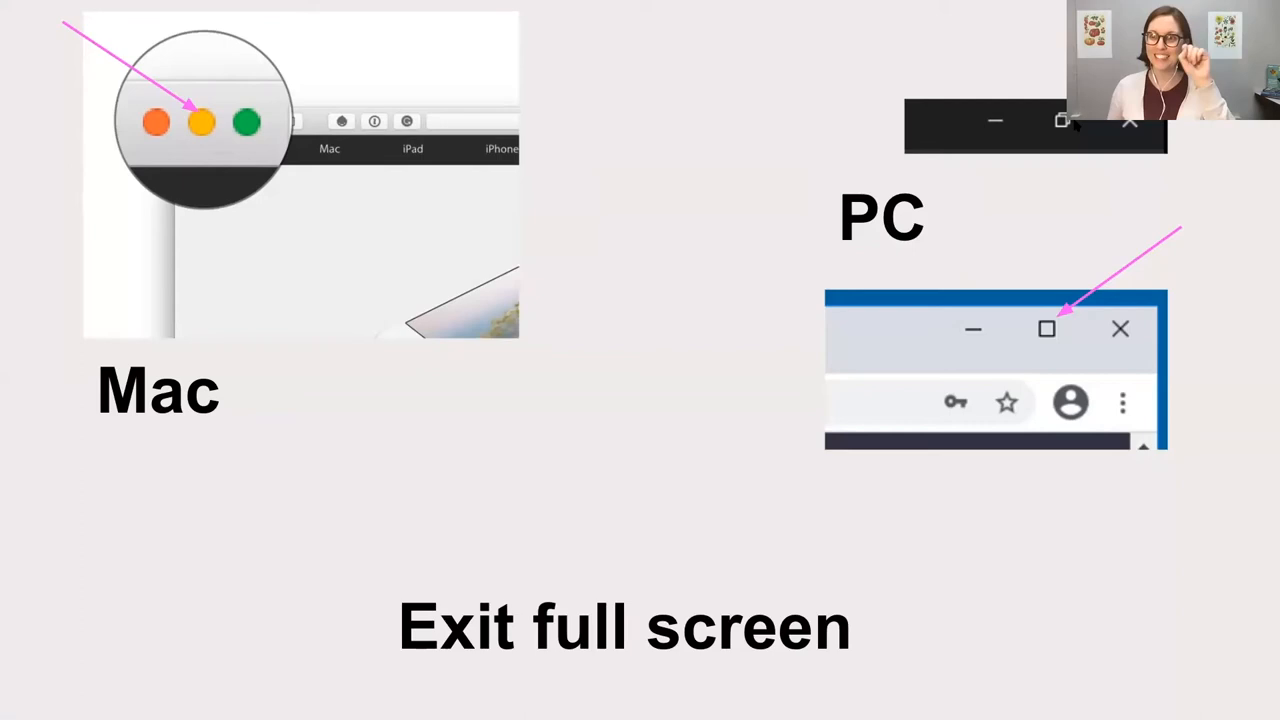
mouse_move(1048, 330)
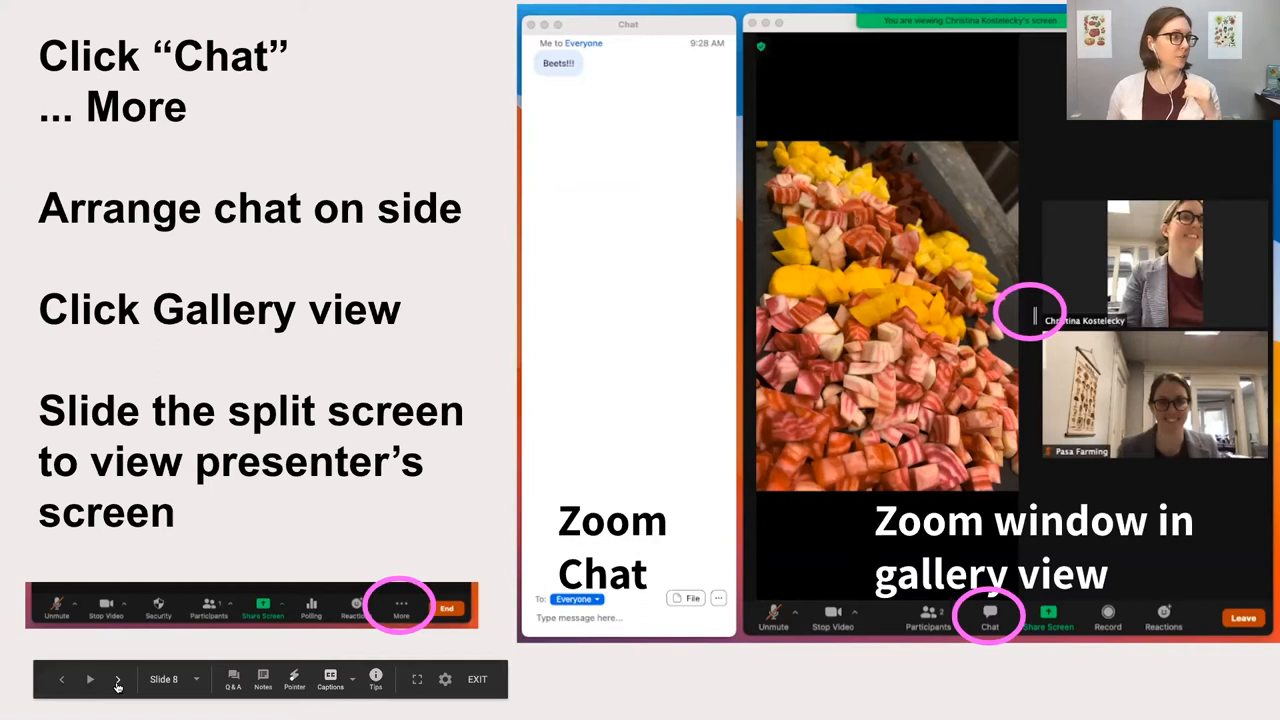
Advance to the diagram version of the chat-beside-gallery-view slide with speaker slides and video tiles
click(116, 688)
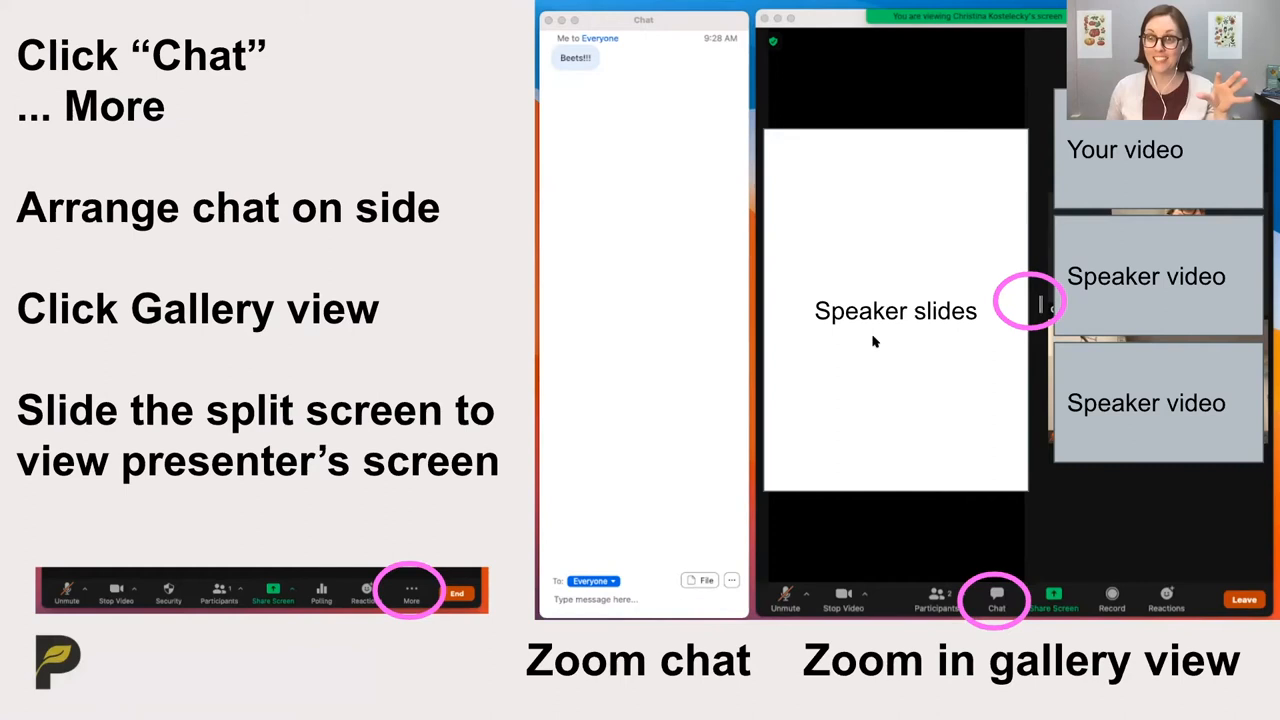
mouse_move(644, 228)
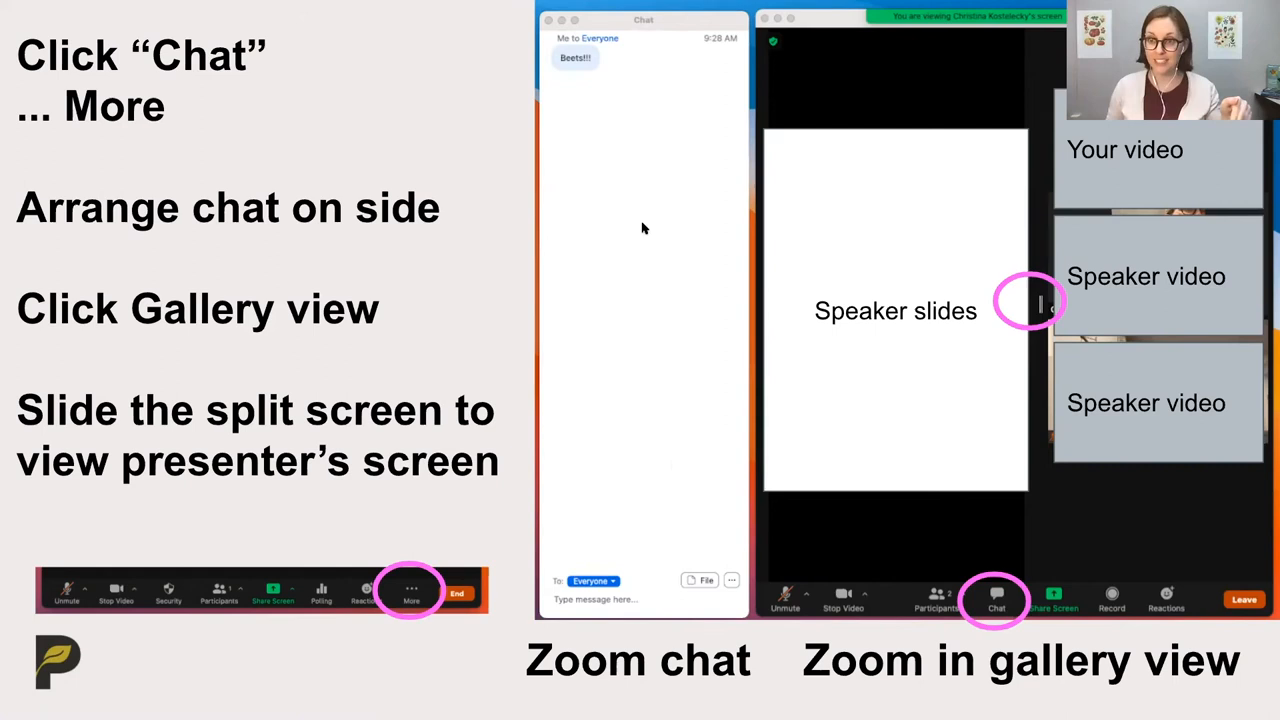
mouse_move(668, 322)
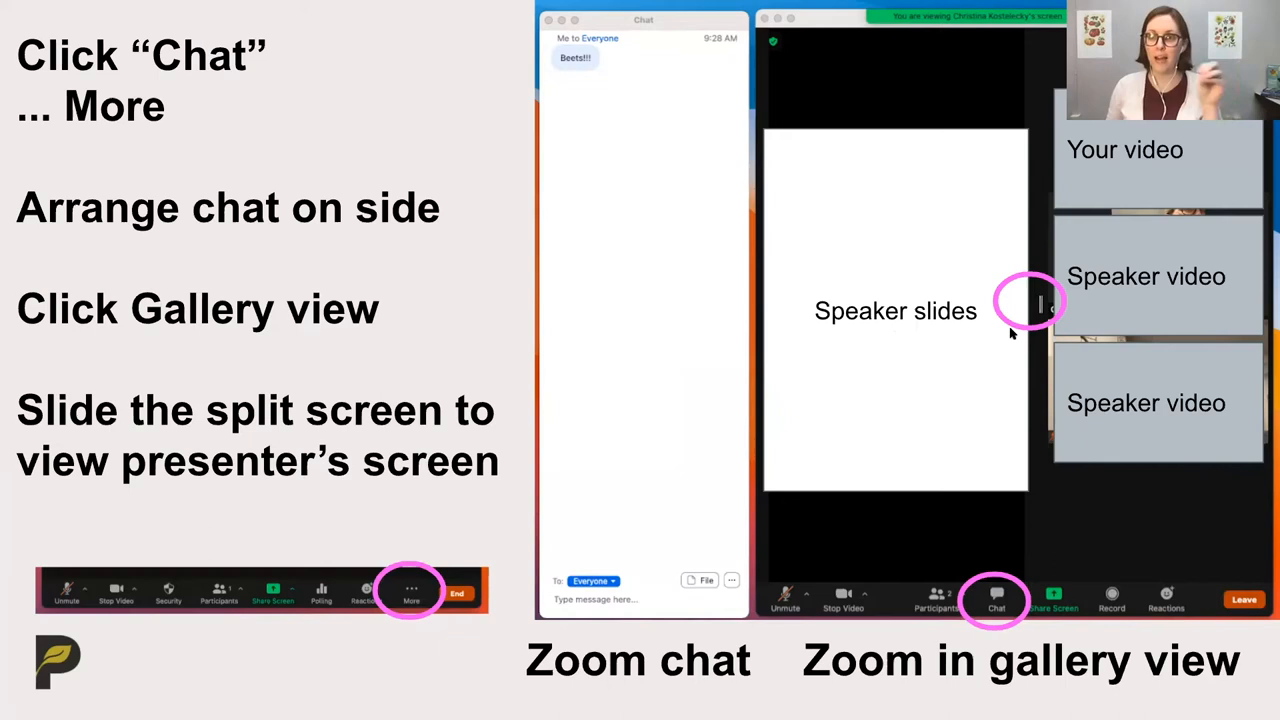
mouse_move(992, 342)
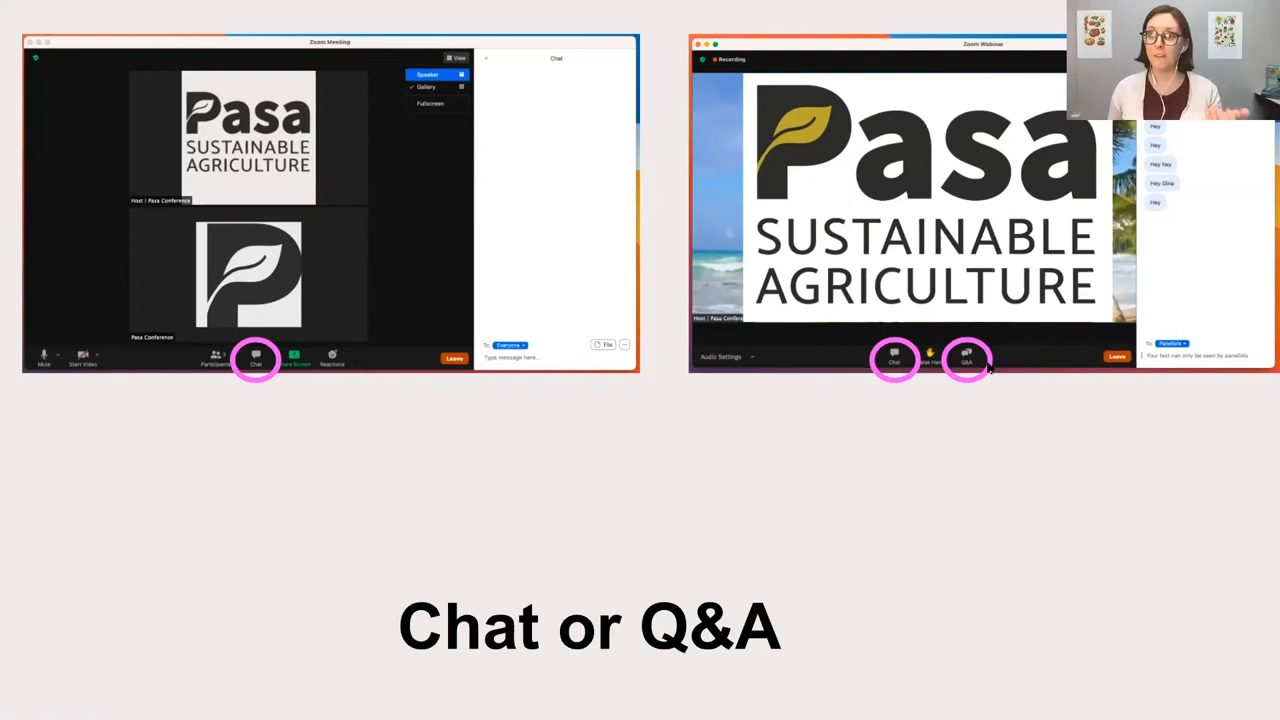
mouse_move(1000, 514)
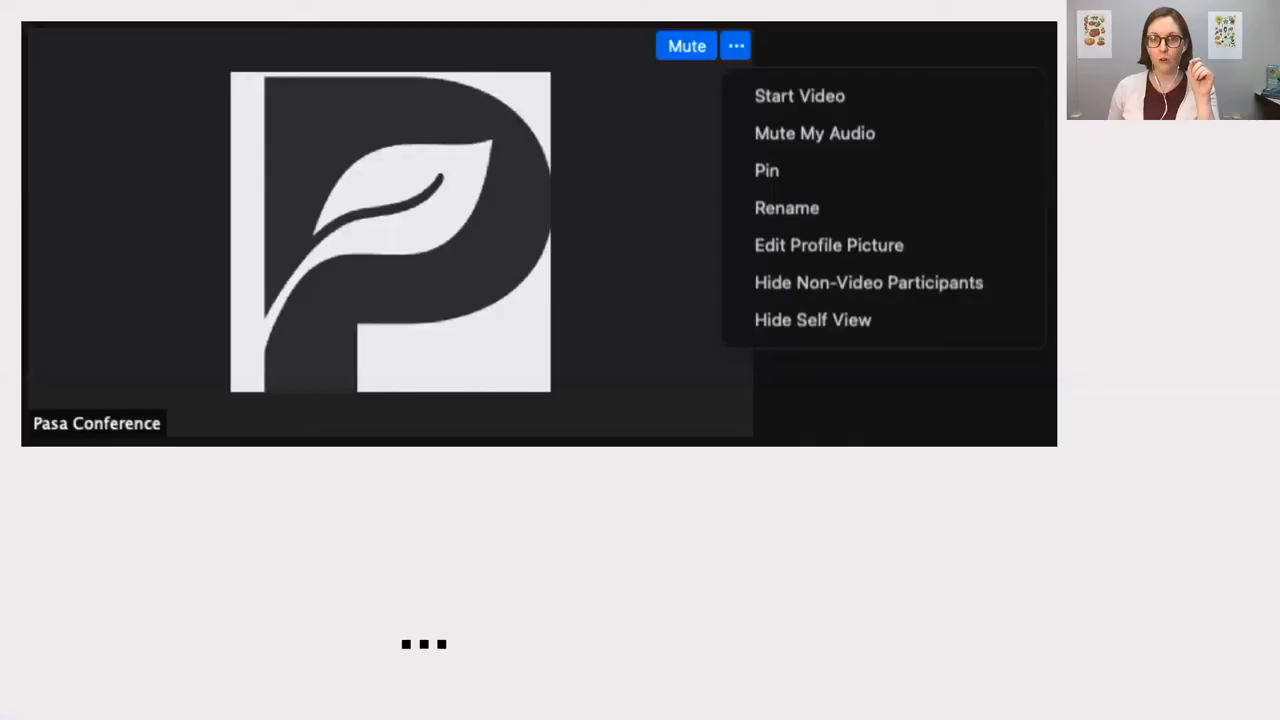
mouse_move(710, 88)
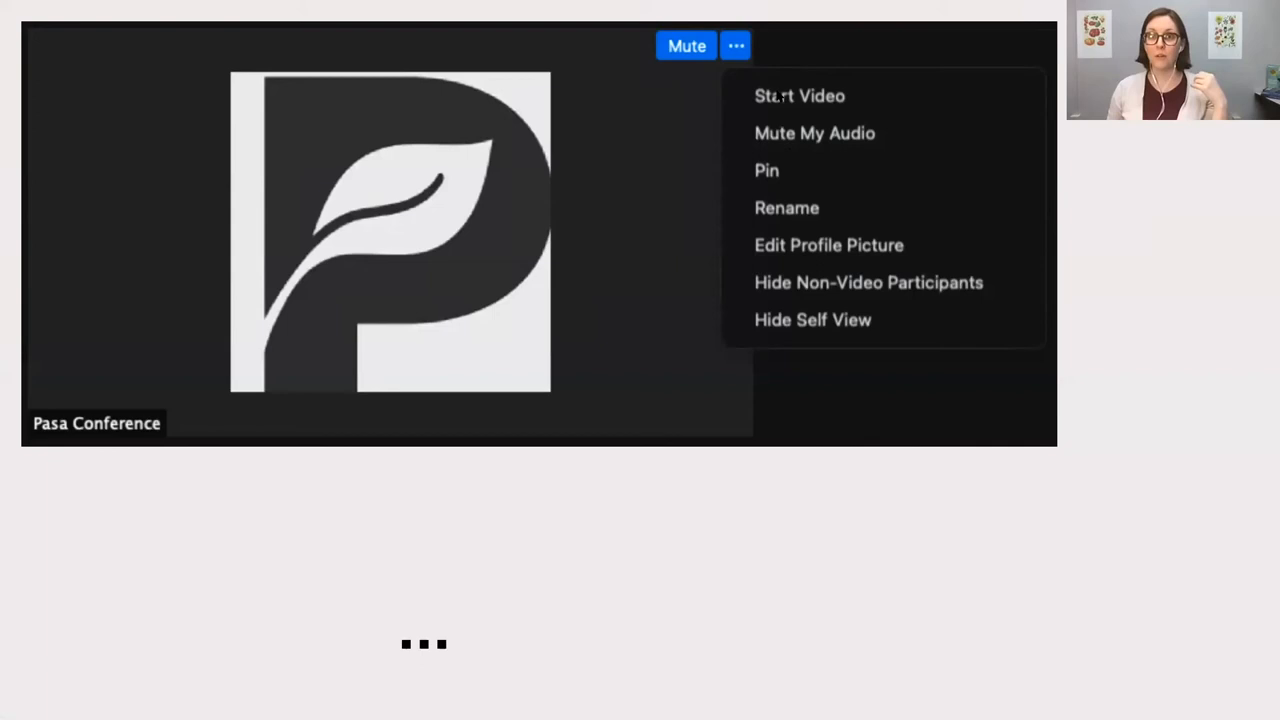
mouse_move(786, 206)
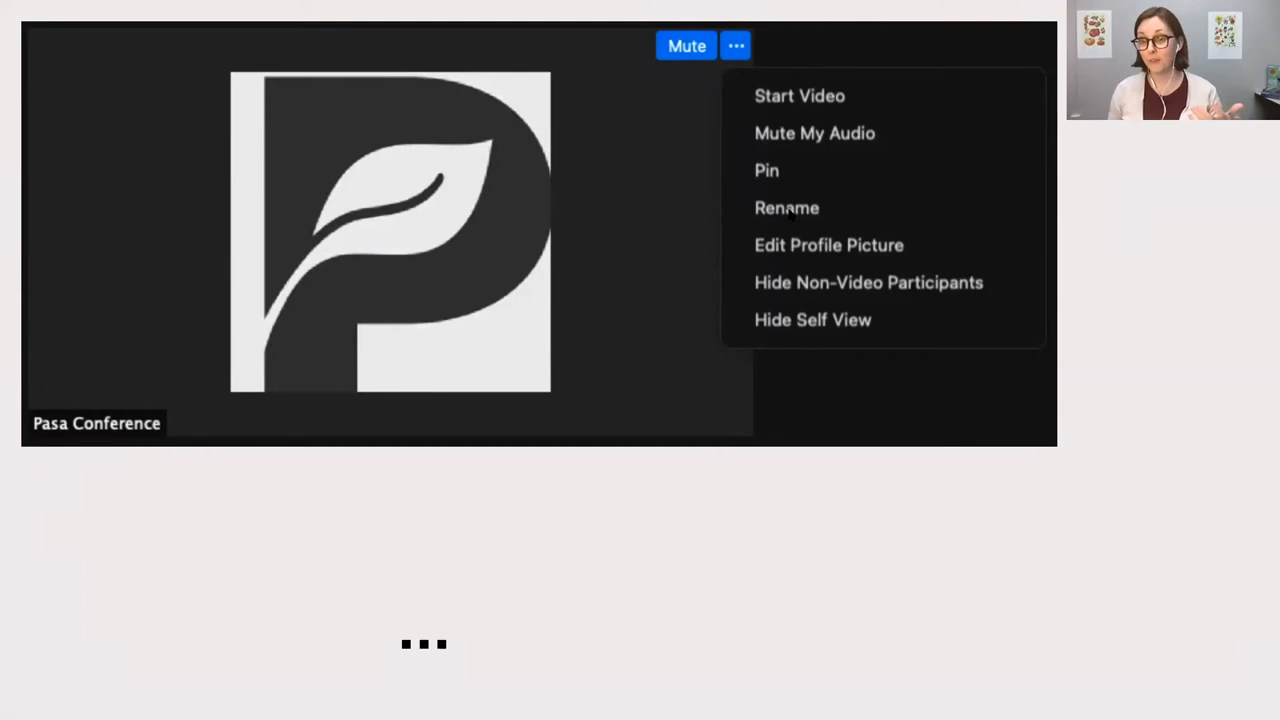
mouse_move(490, 230)
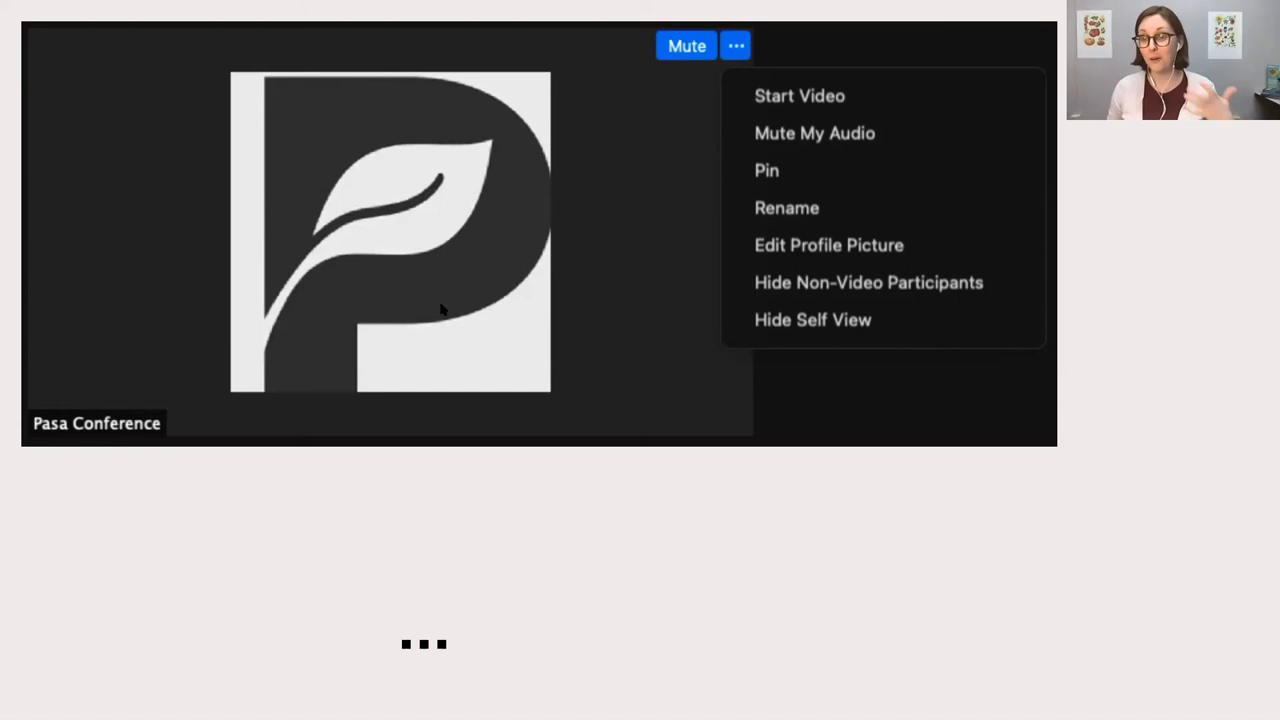
mouse_move(462, 316)
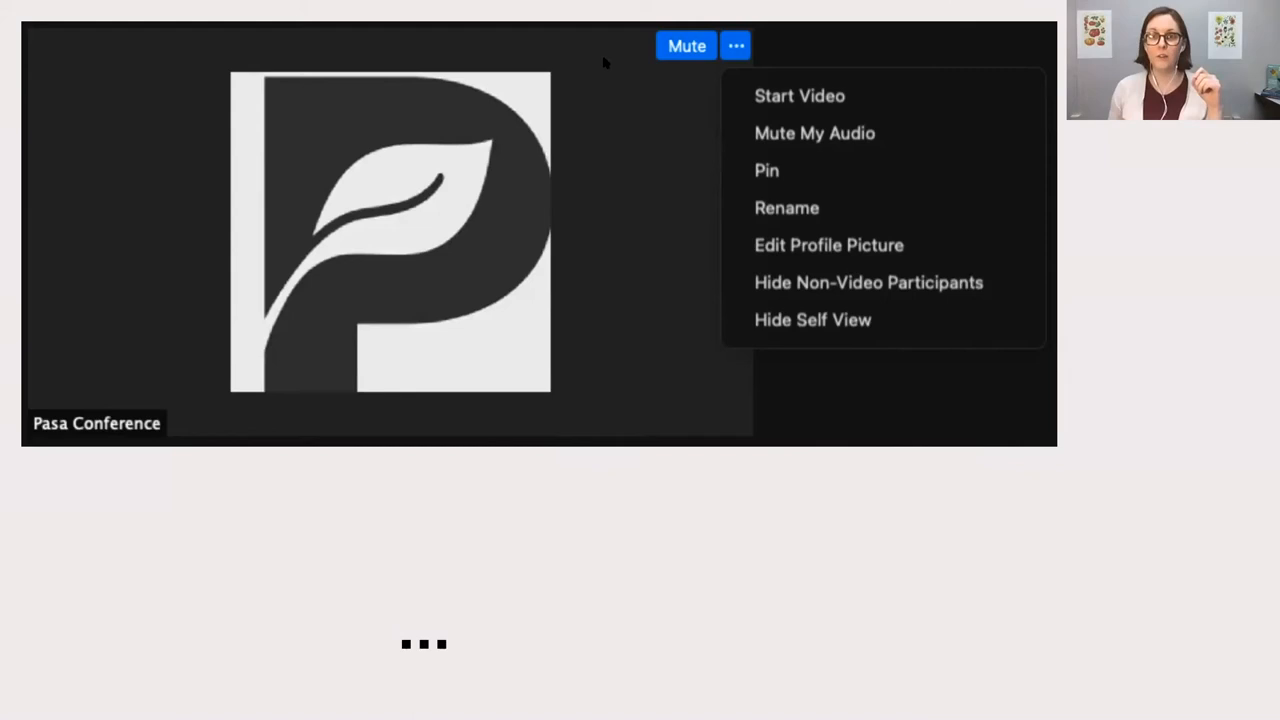
mouse_move(810, 160)
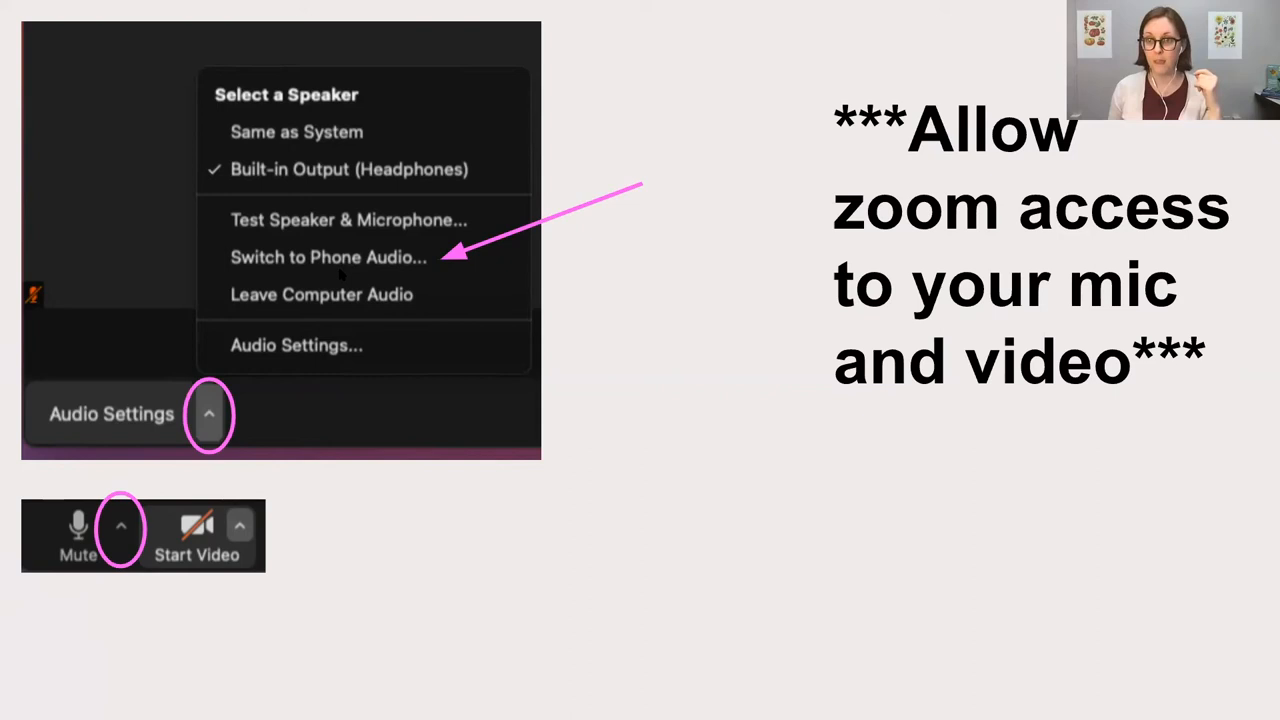
Advance to the Phone Call audio slide listing dial-in numbers, meeting ID and participant ID
click(328, 256)
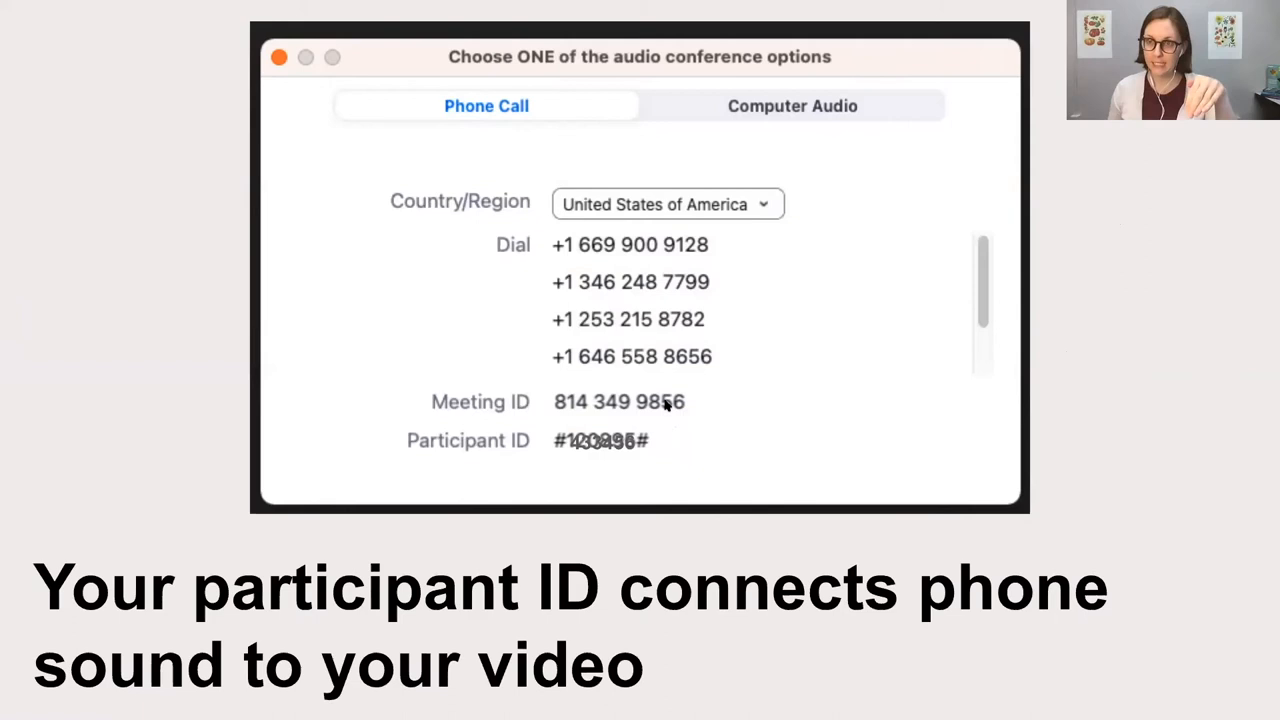
mouse_move(612, 458)
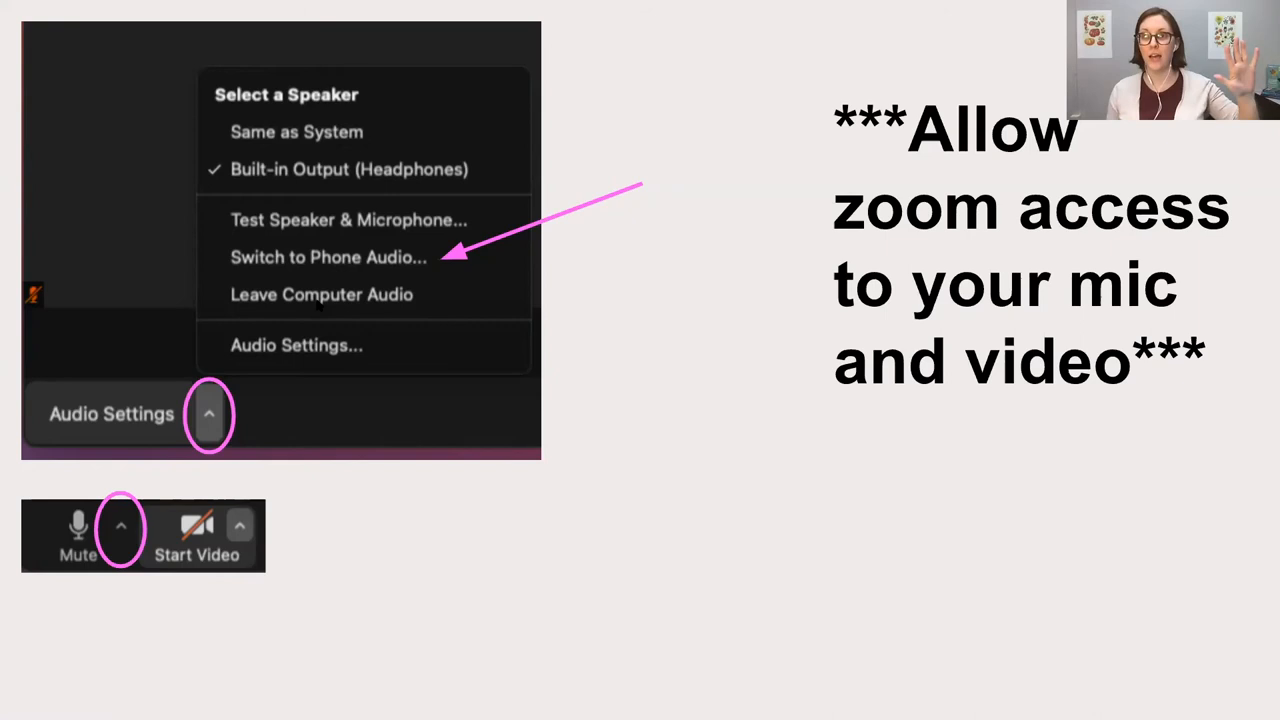
mouse_move(240, 364)
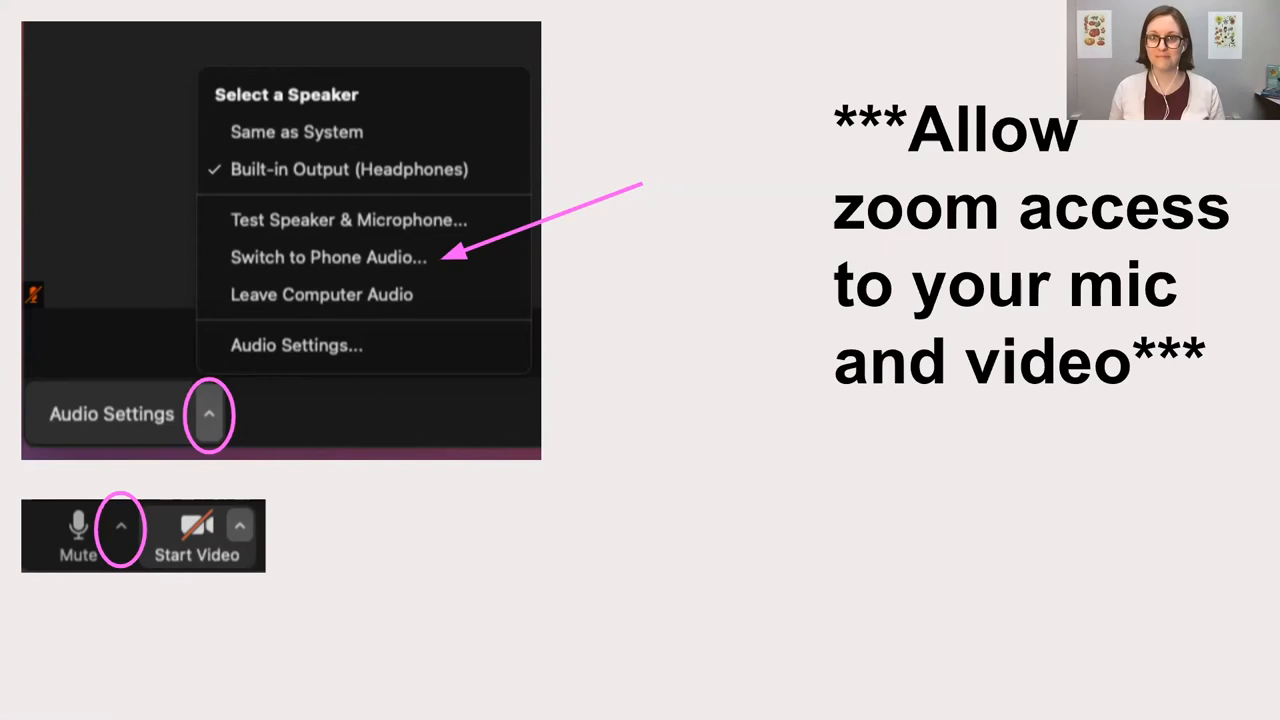
Advance to the Reactions slide showing emoji, Yes/No, Slower/Faster and Raise Hand options
click(752, 360)
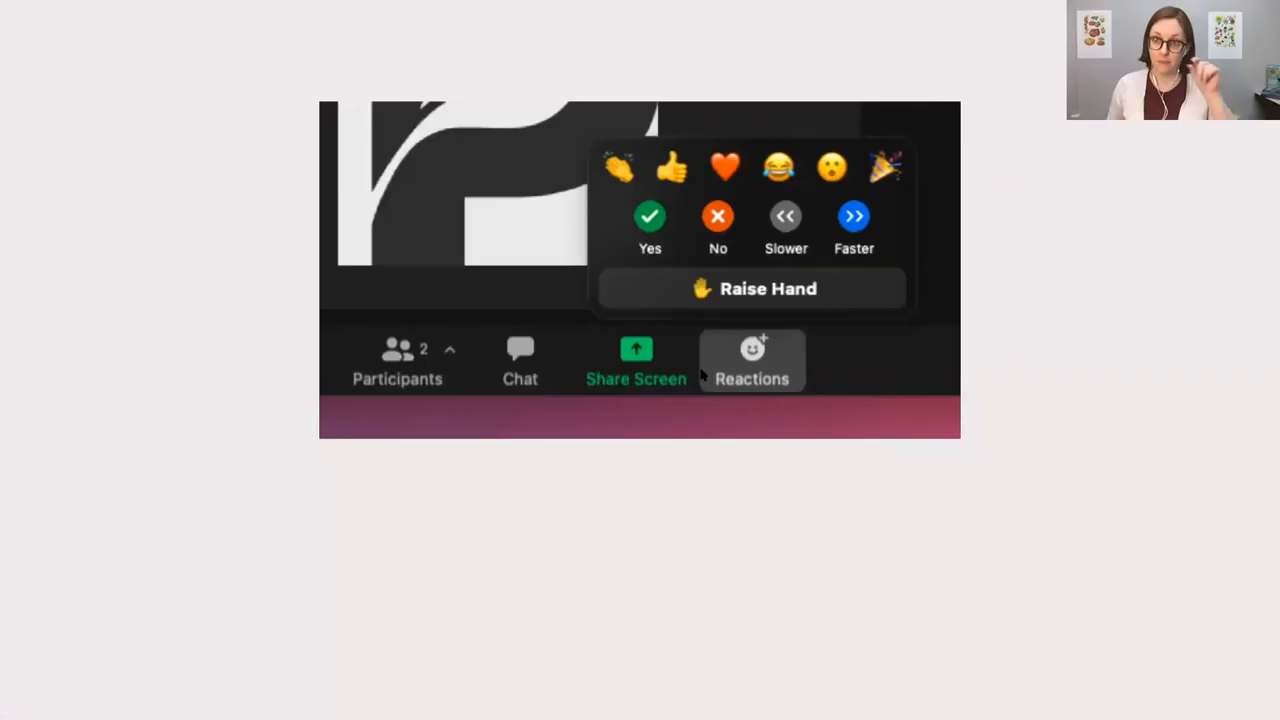
mouse_move(748, 368)
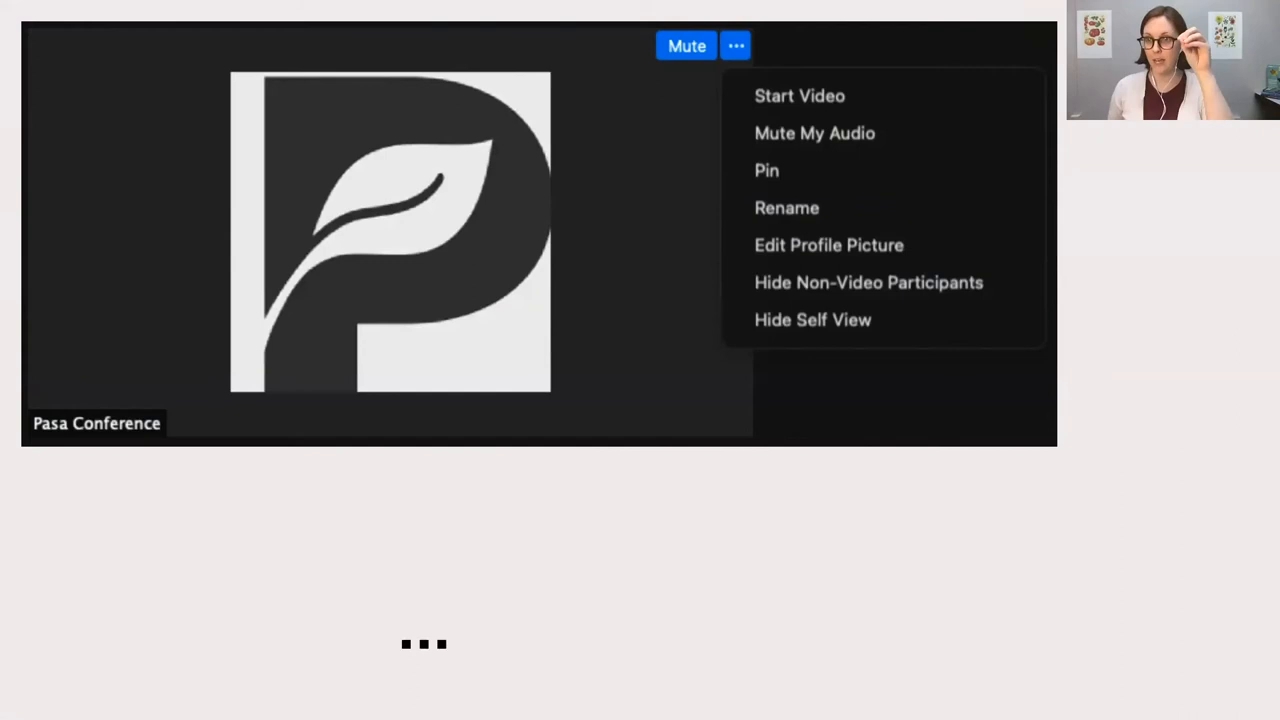
mouse_move(716, 52)
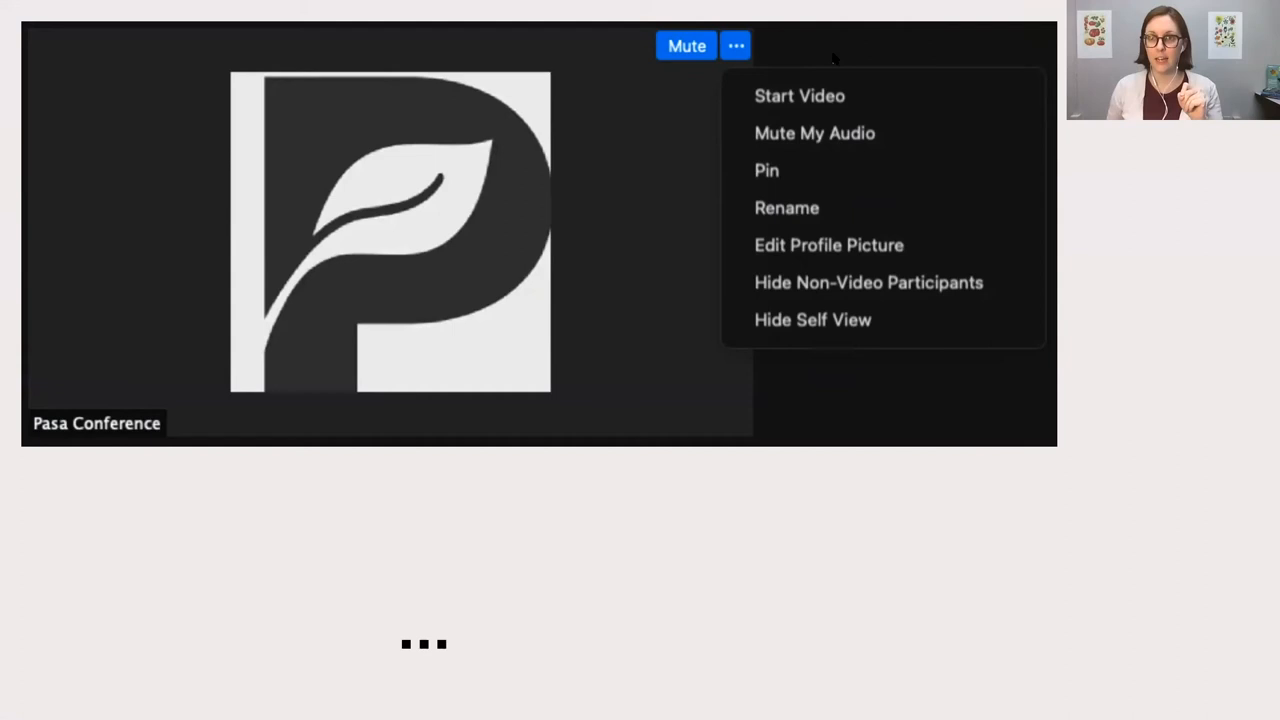
mouse_move(816, 258)
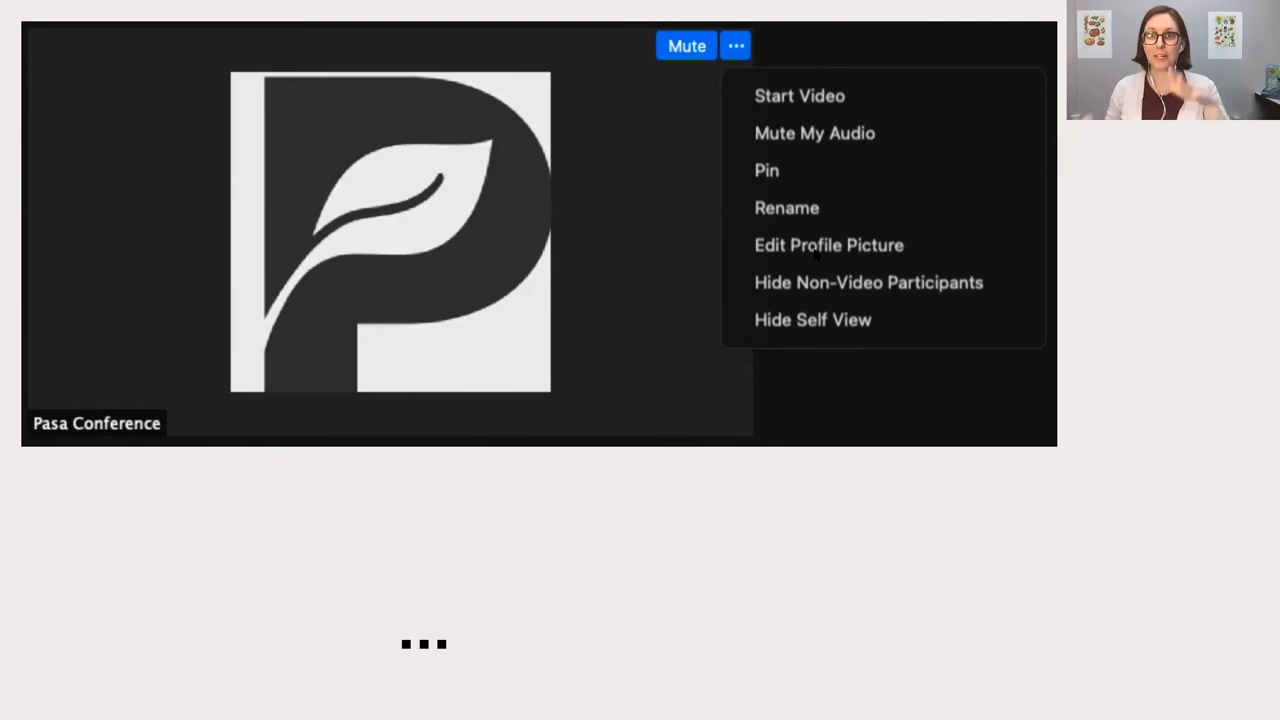
mouse_move(468, 268)
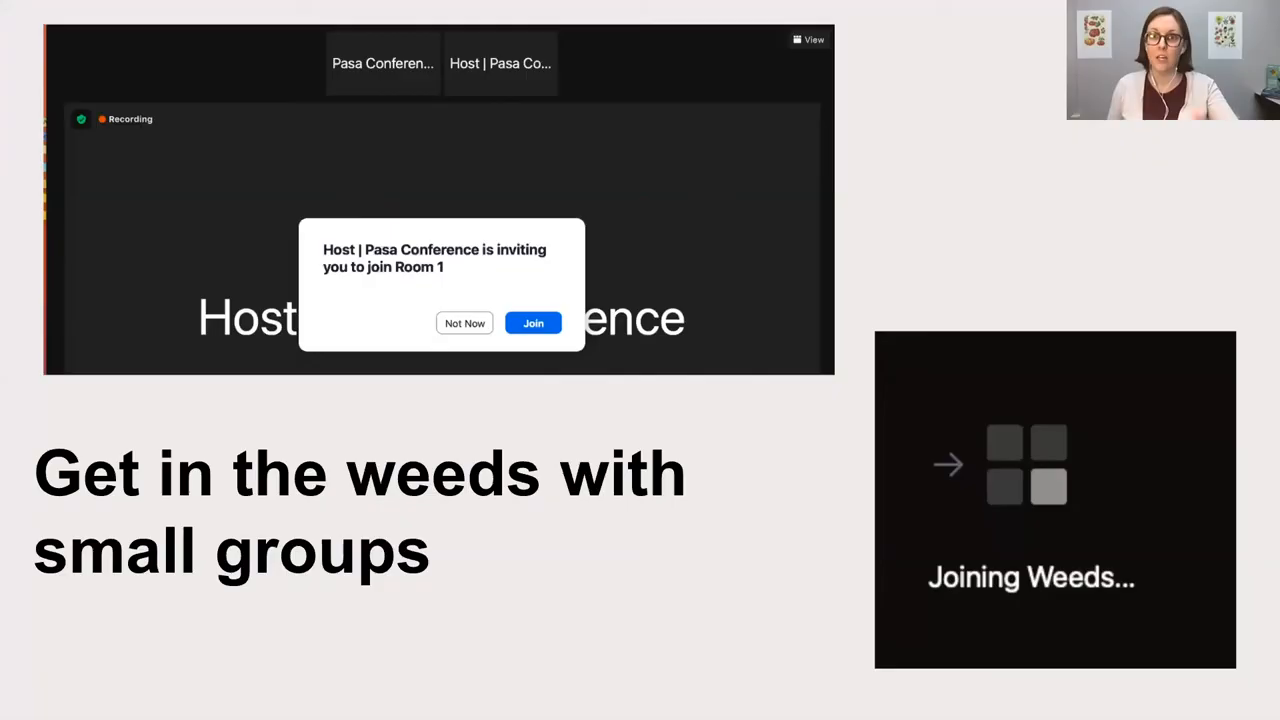
mouse_move(490, 308)
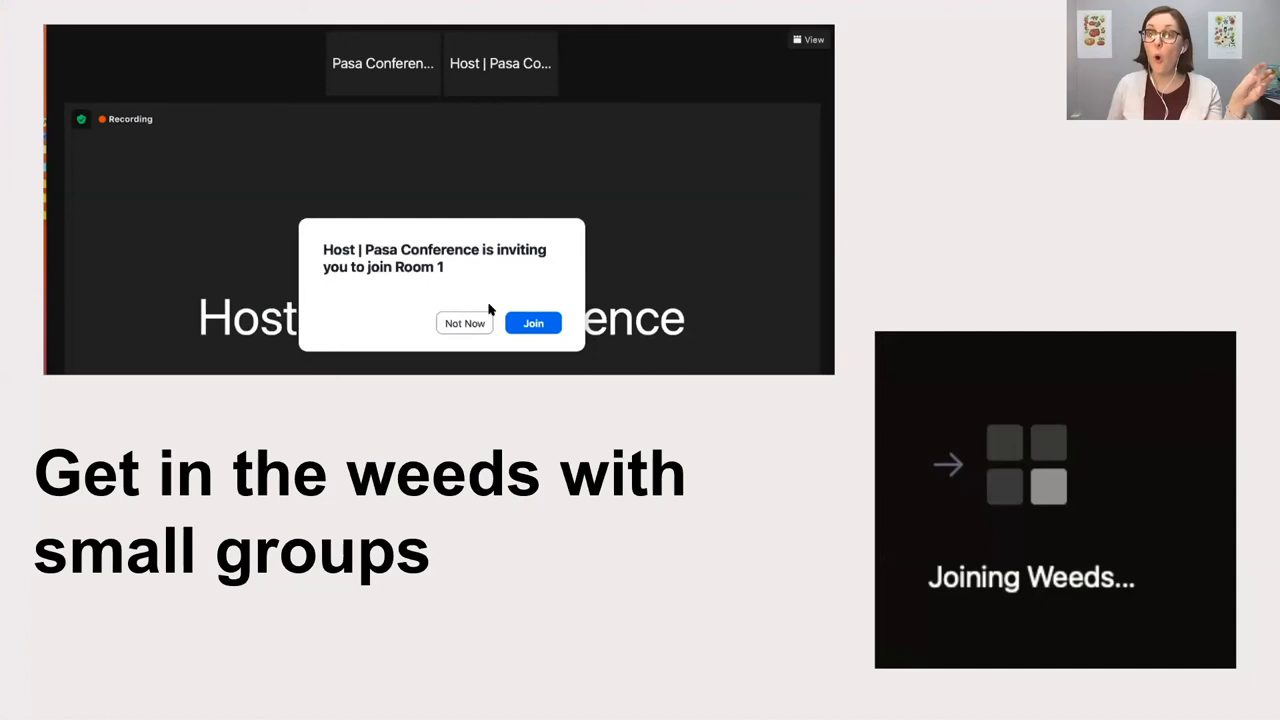
mouse_move(1002, 456)
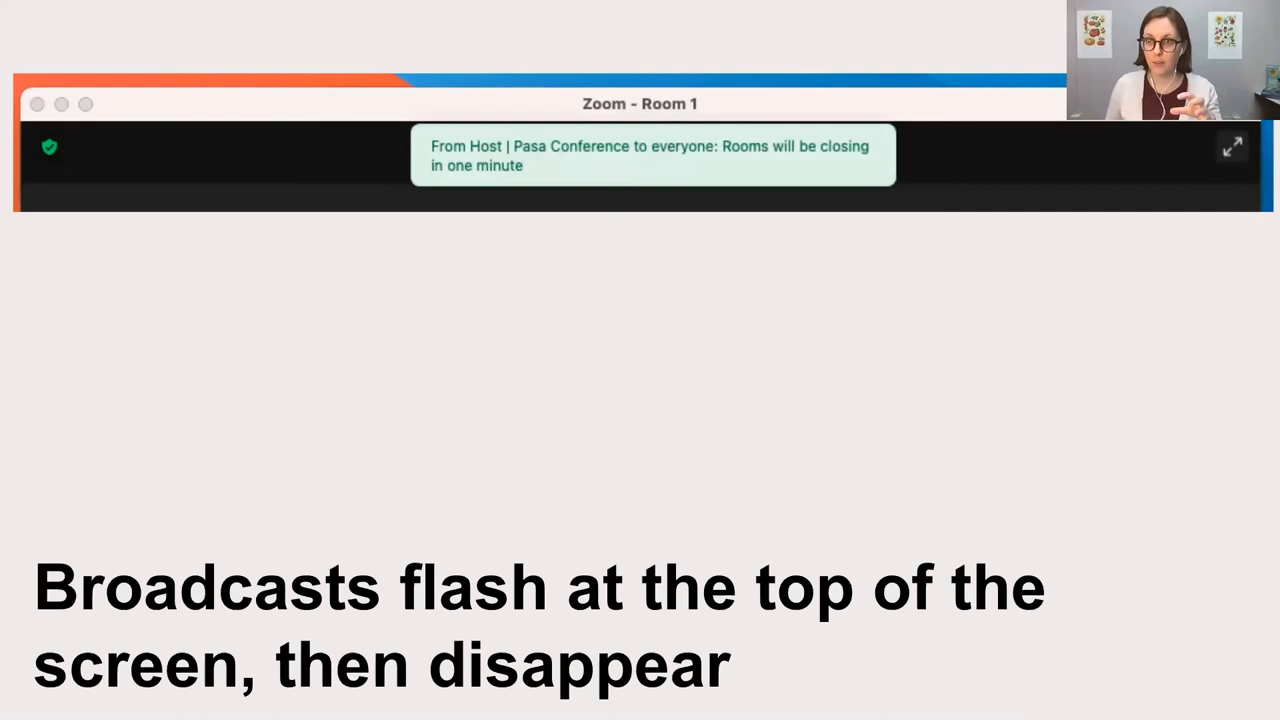
mouse_move(740, 178)
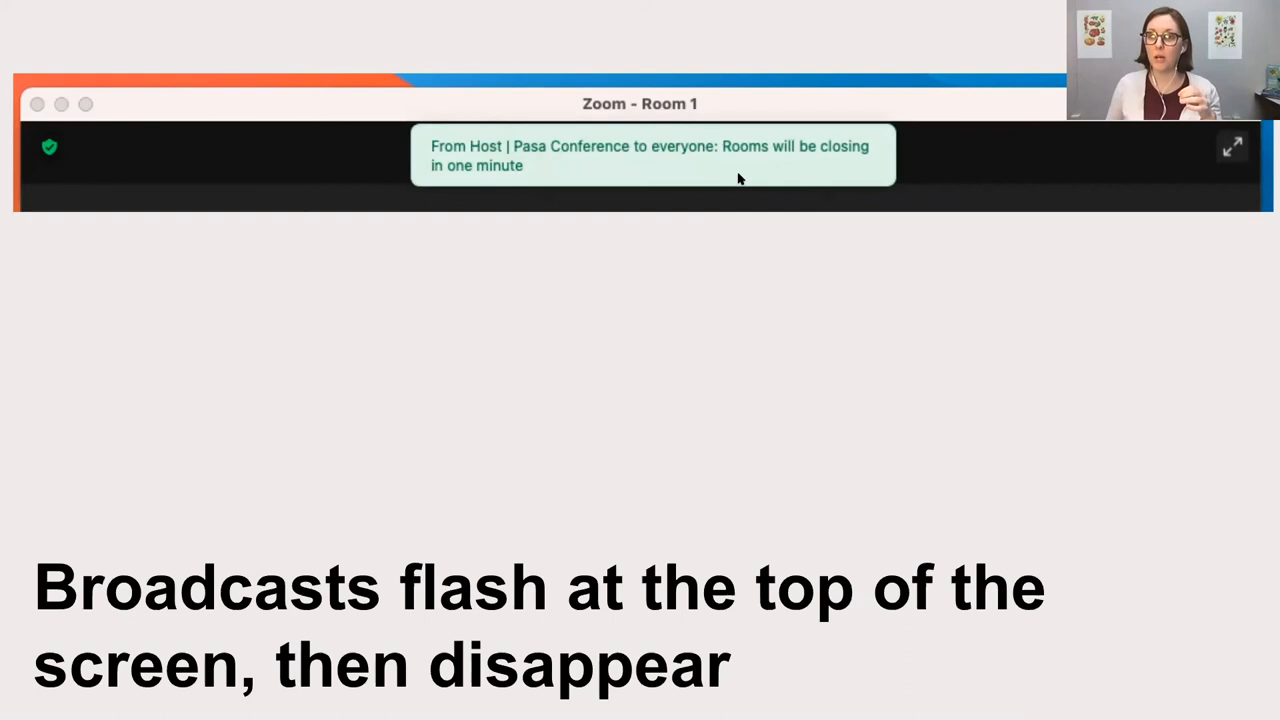
mouse_move(664, 176)
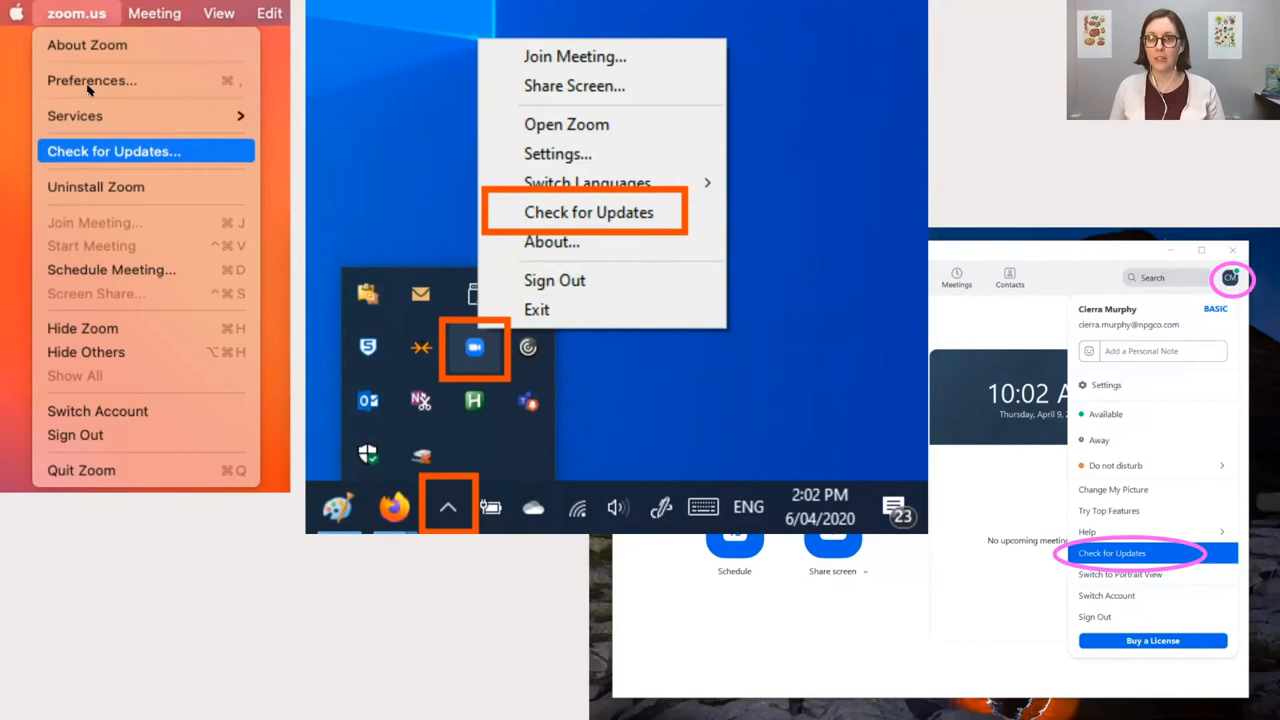
mouse_move(104, 152)
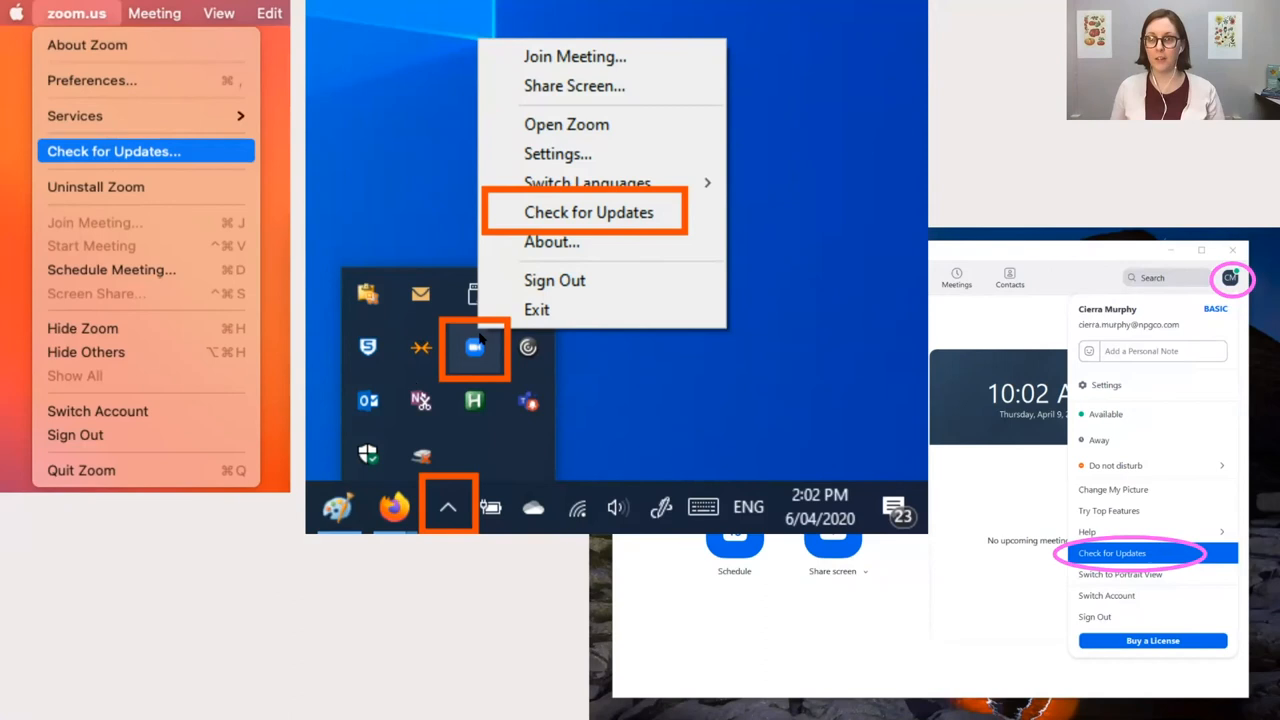
mouse_move(1208, 364)
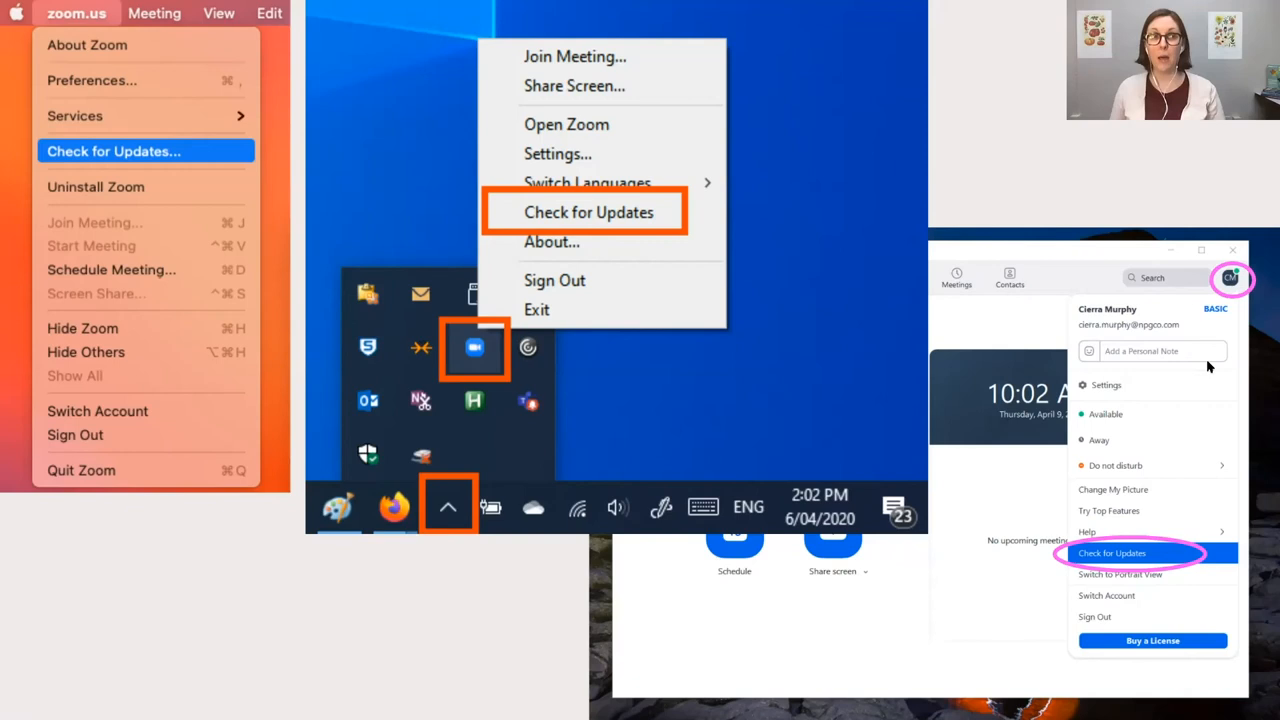
mouse_move(1048, 496)
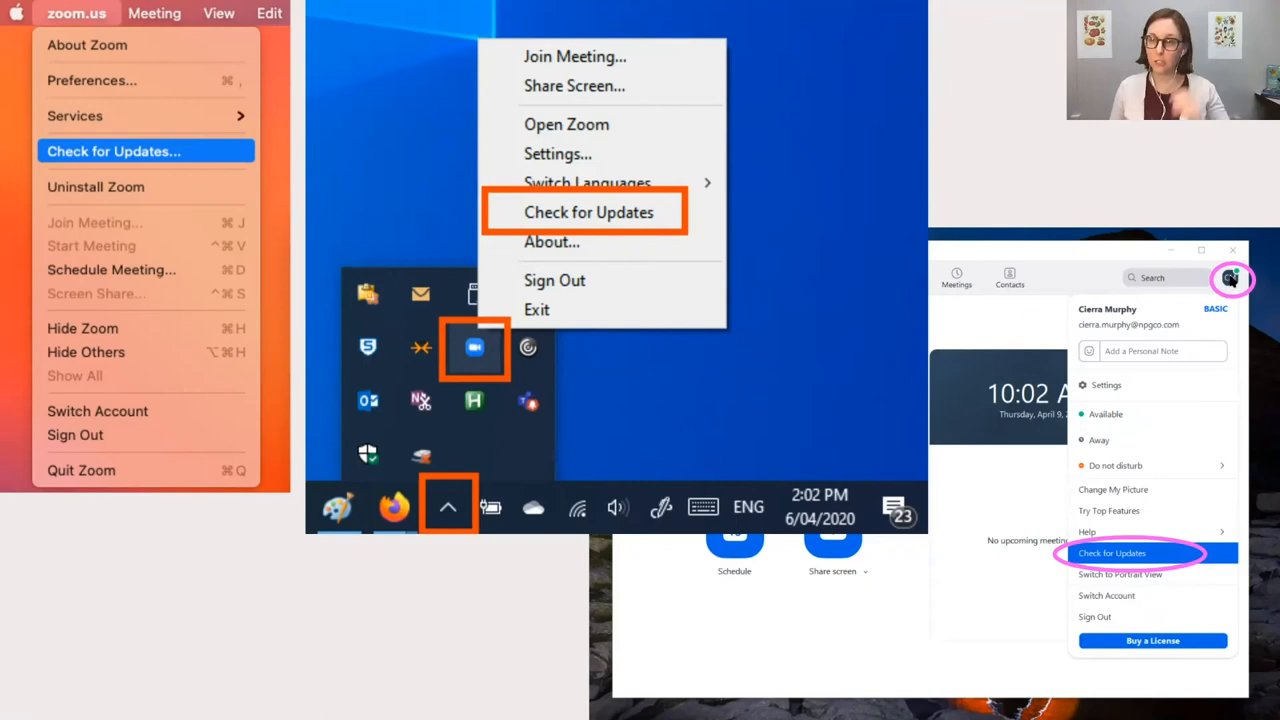
mouse_move(1142, 620)
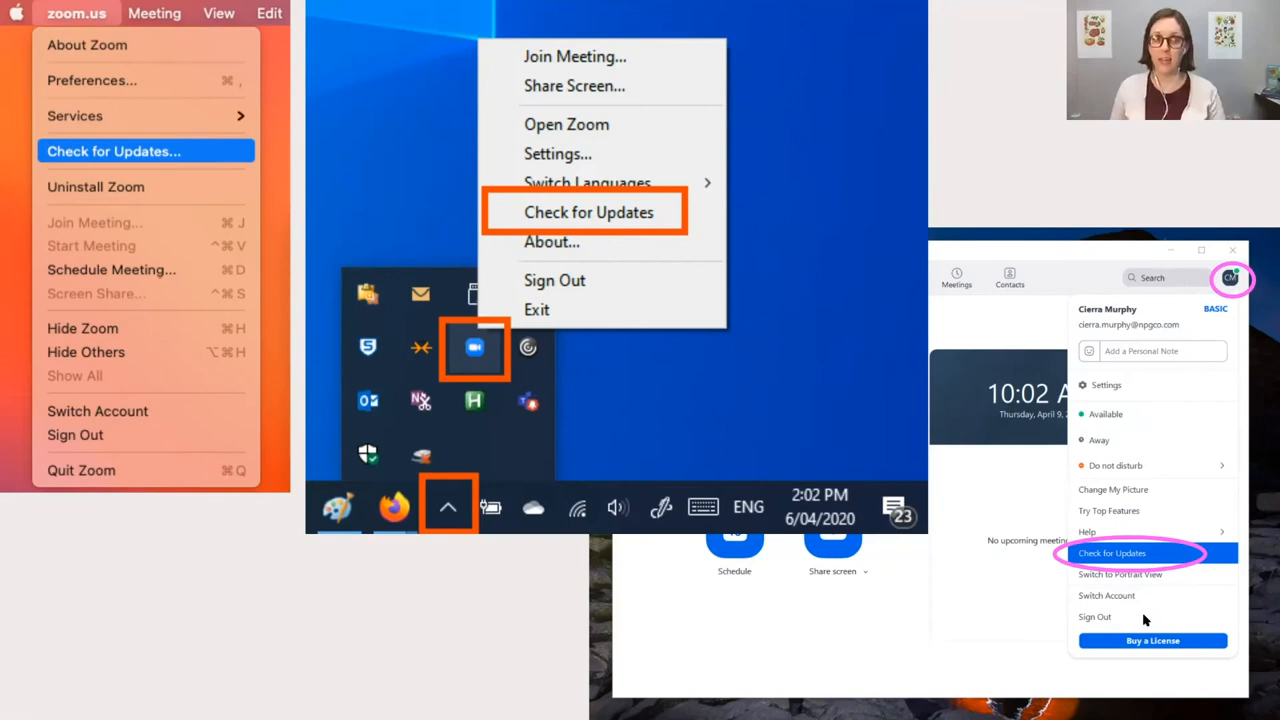
mouse_move(1116, 552)
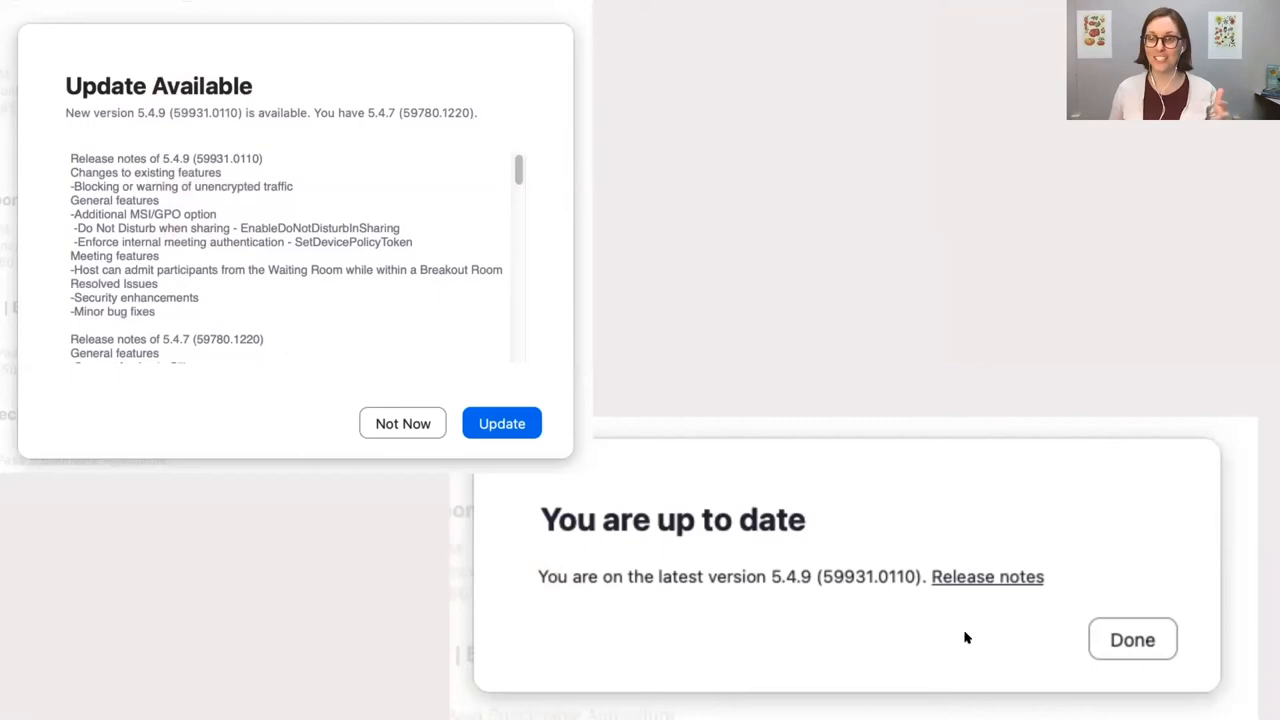
mouse_move(968, 636)
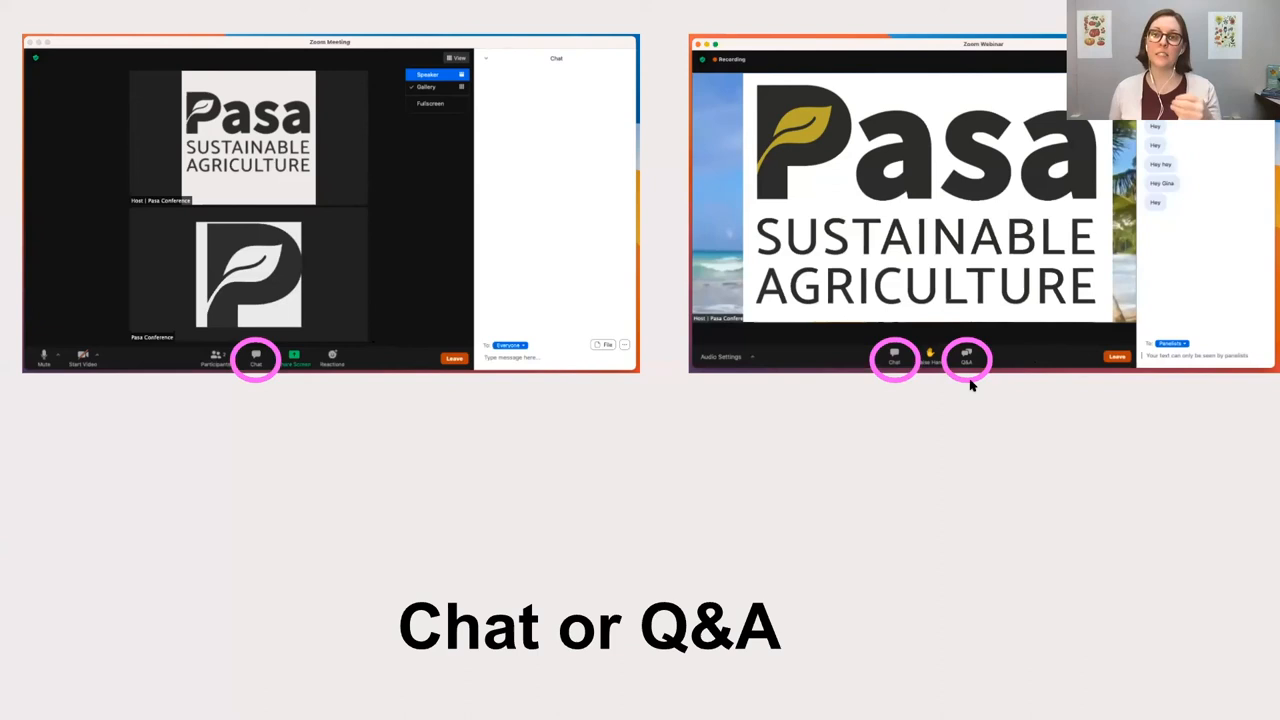
mouse_move(880, 382)
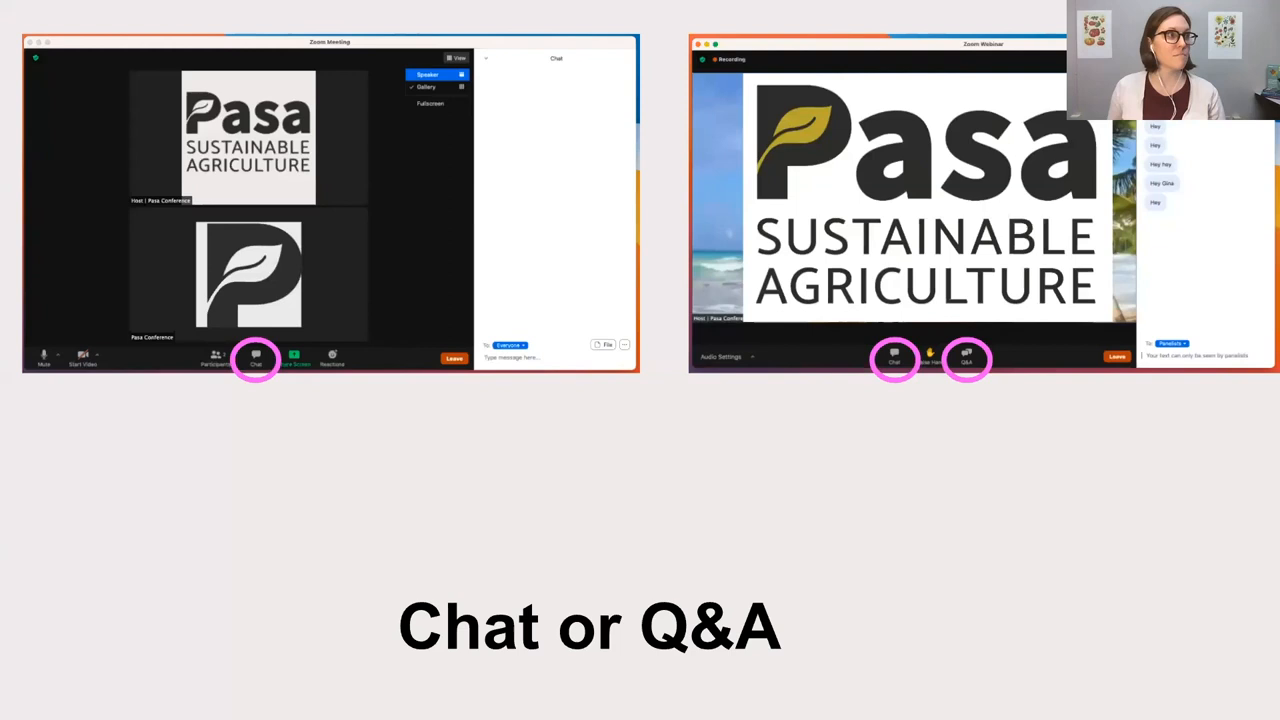
click(966, 356)
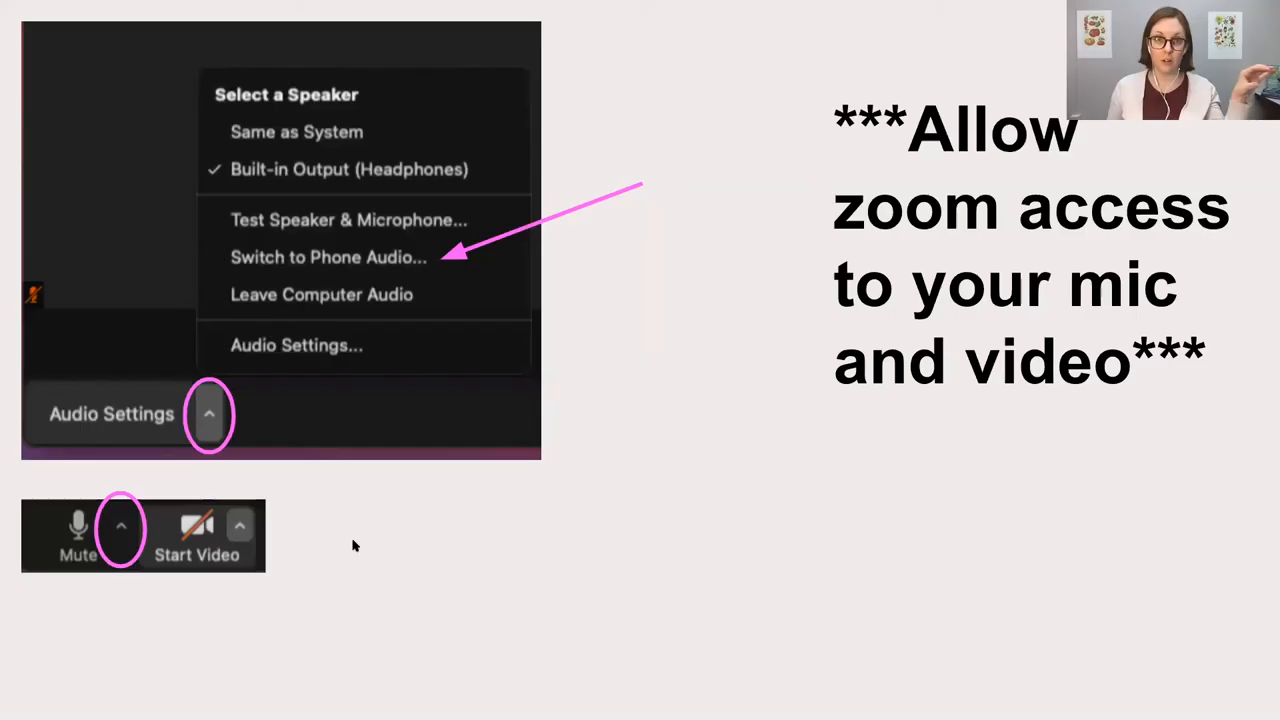
mouse_move(316, 544)
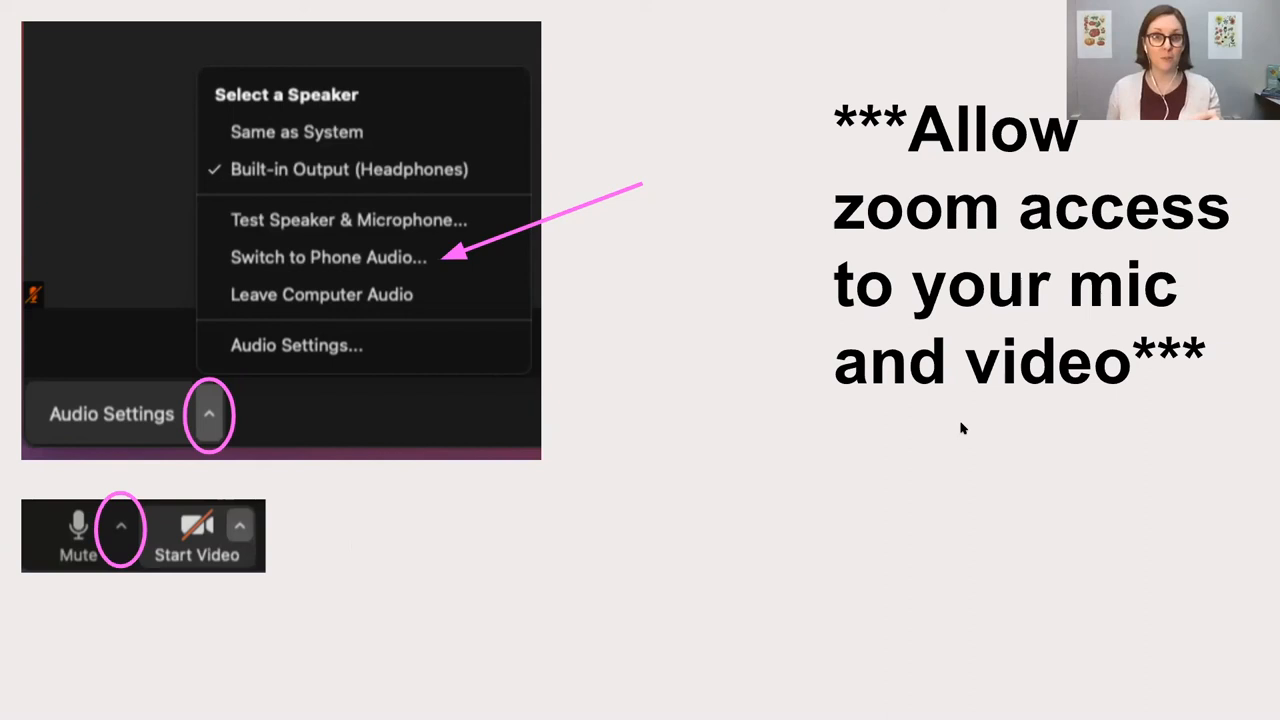
mouse_move(952, 440)
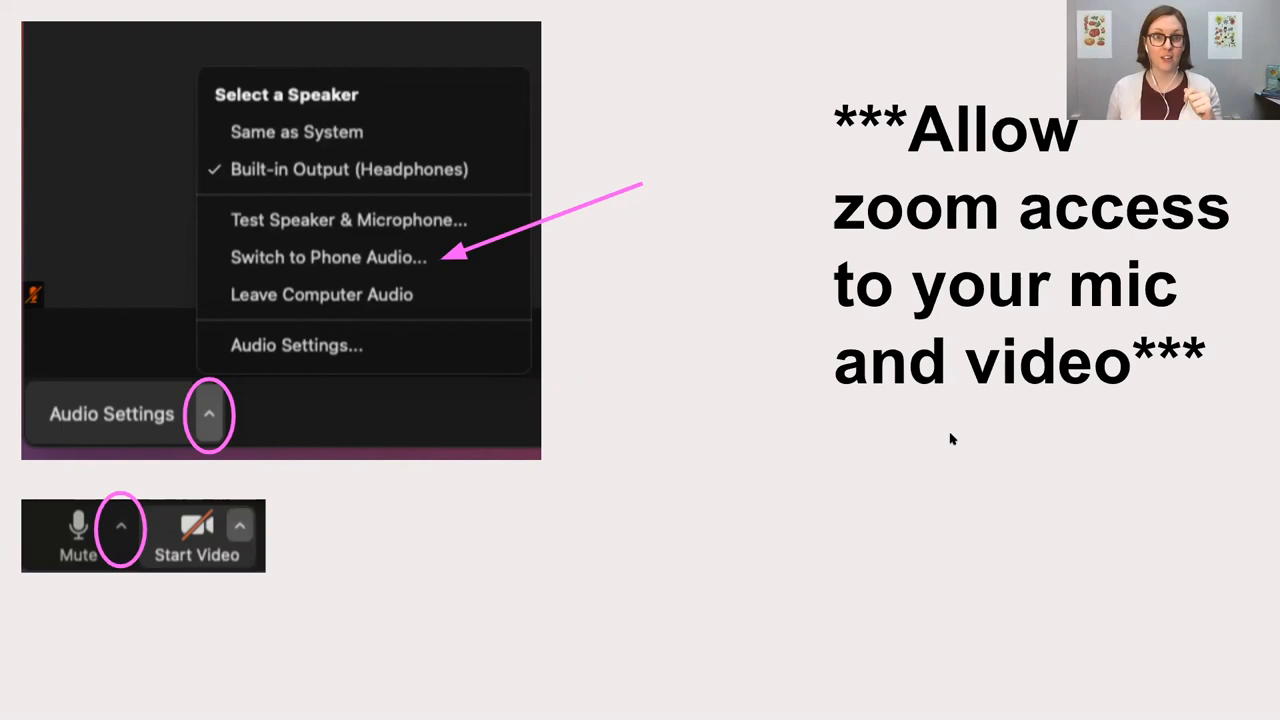